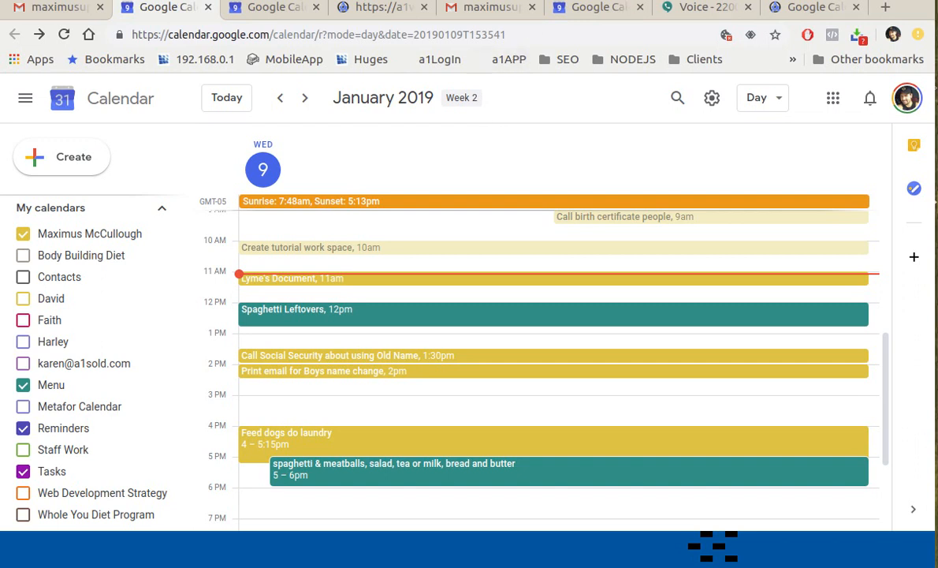
pyautogui.moveTo(552, 410)
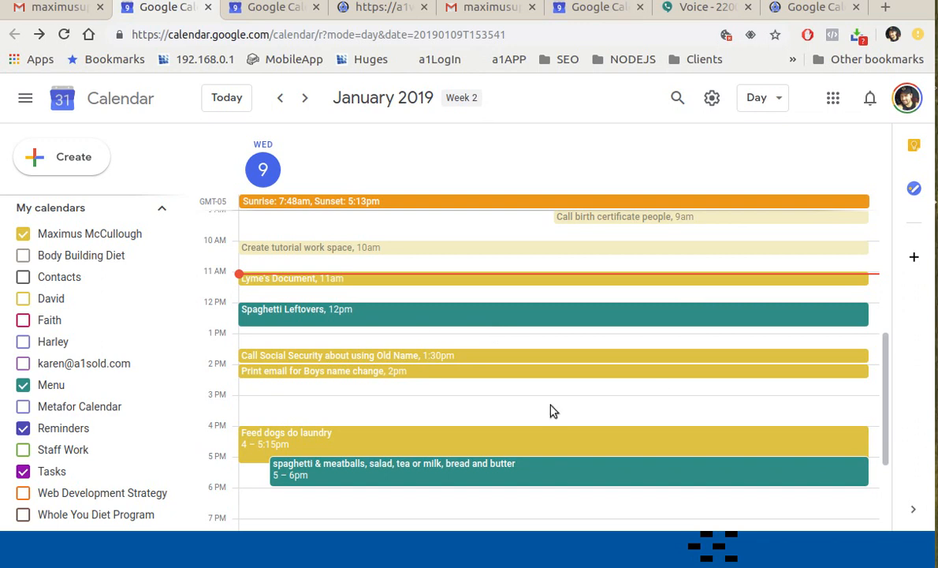
pyautogui.moveTo(450, 262)
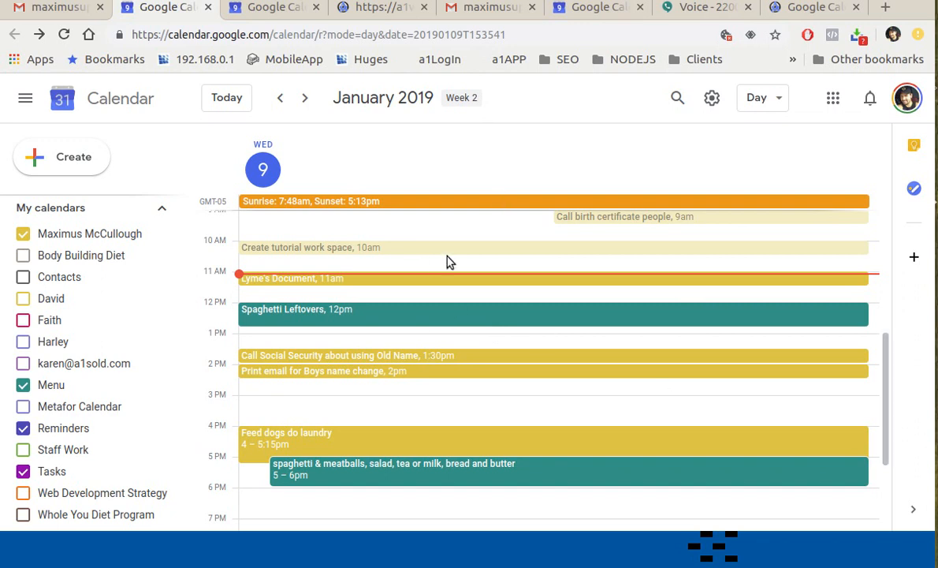
pyautogui.moveTo(380, 284)
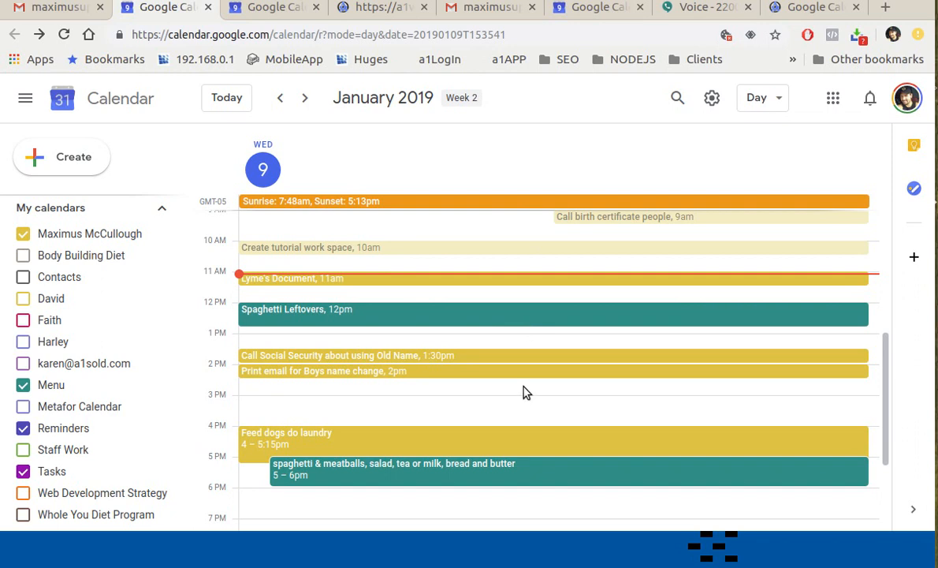
pyautogui.moveTo(754, 22)
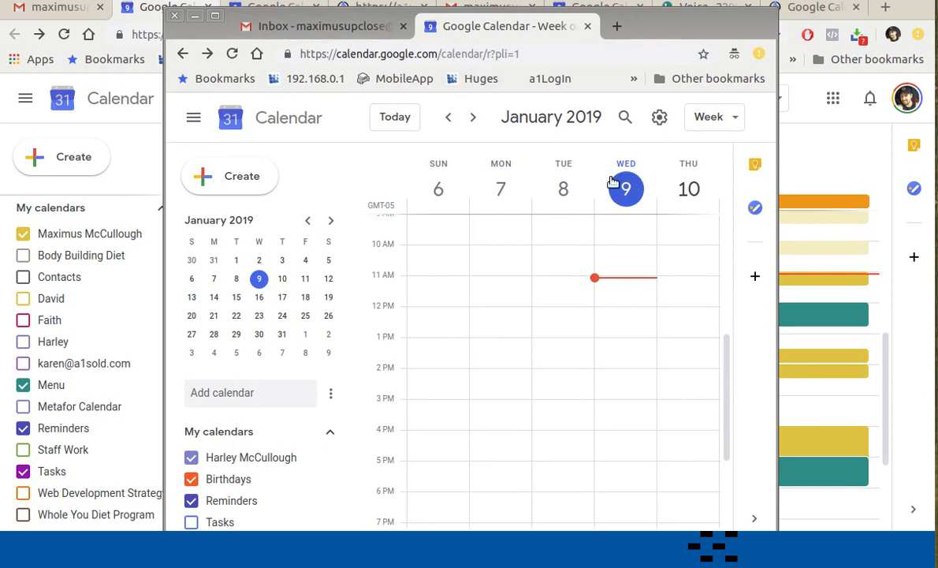
# - Navigate to the Share with specific people section of the second account's calendar settings
pyautogui.click(659, 116)
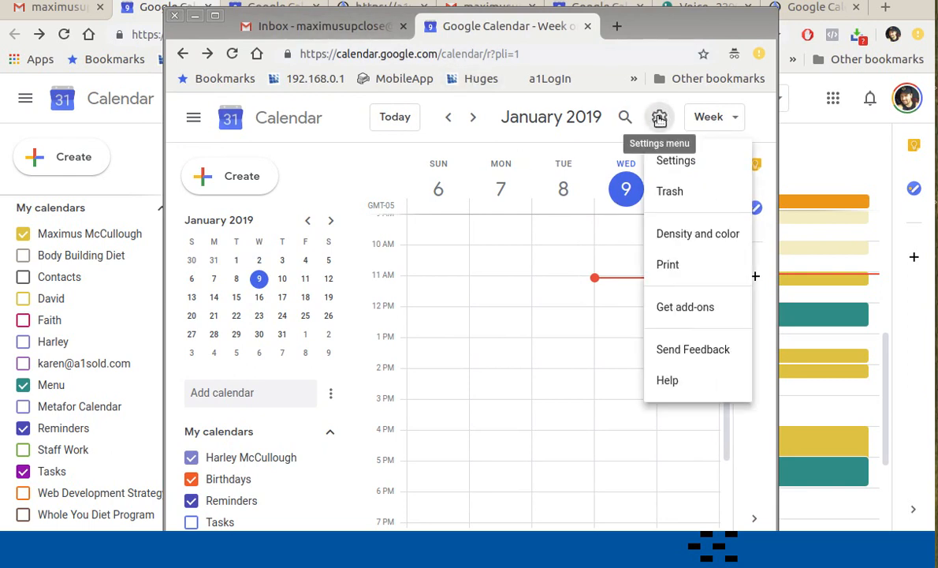
pyautogui.click(675, 160)
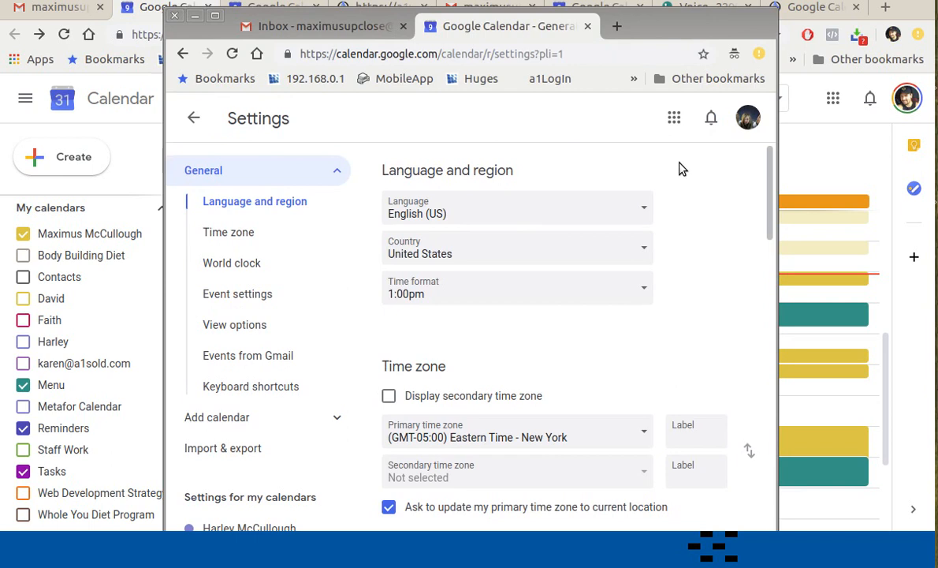
pyautogui.scroll(-3)
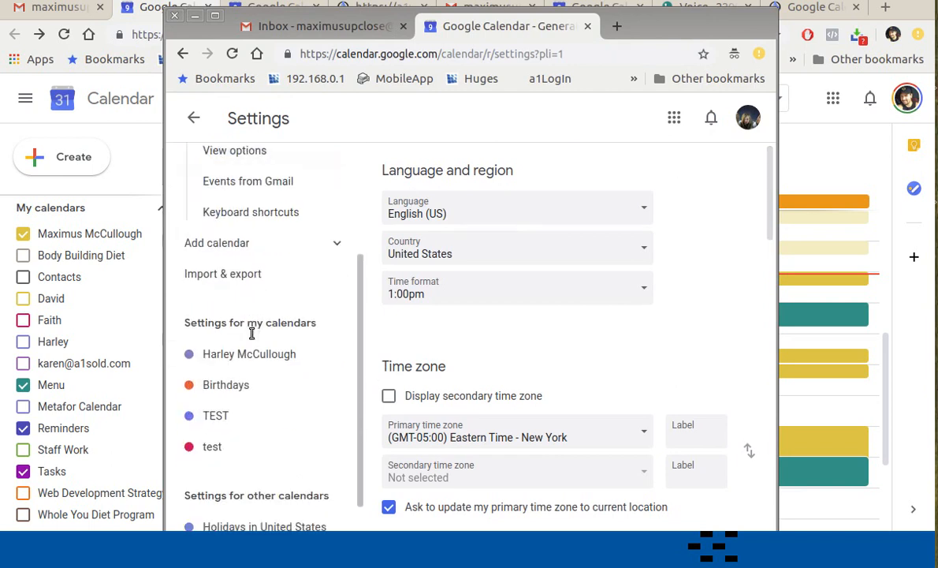
pyautogui.click(249, 354)
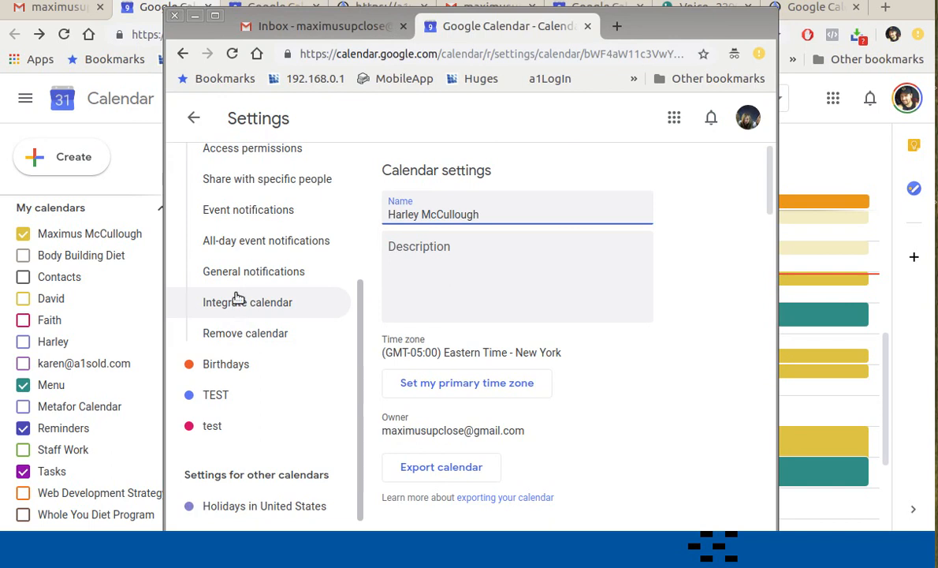
pyautogui.moveTo(254, 271)
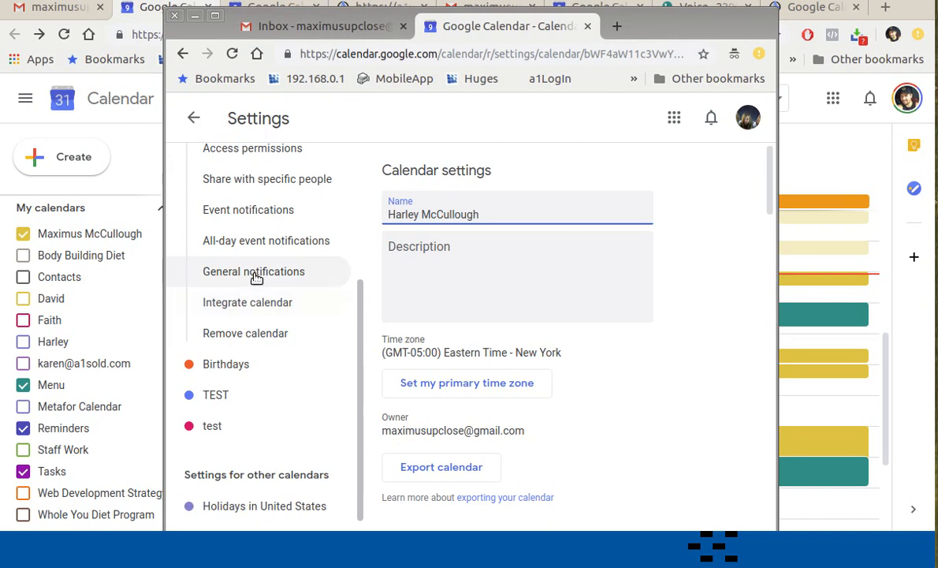
pyautogui.click(268, 180)
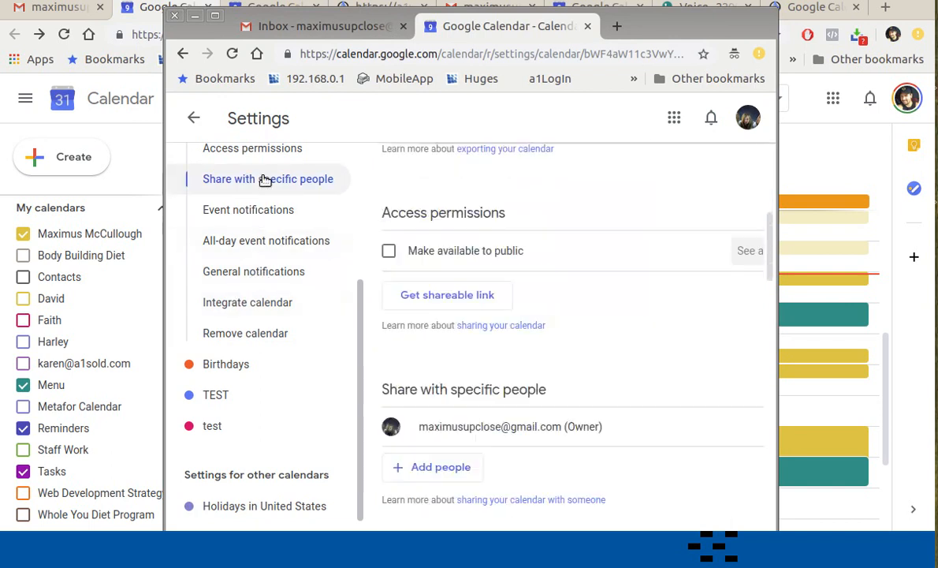
pyautogui.scroll(-3)
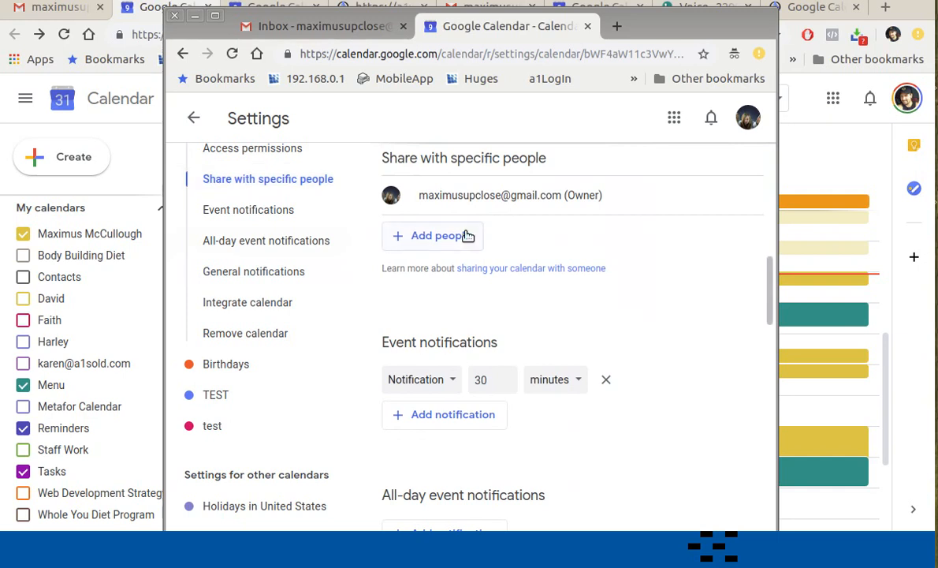
# - Share the calendar with Maximus McCullough with Make changes and manage sharing permission
pyautogui.click(432, 235)
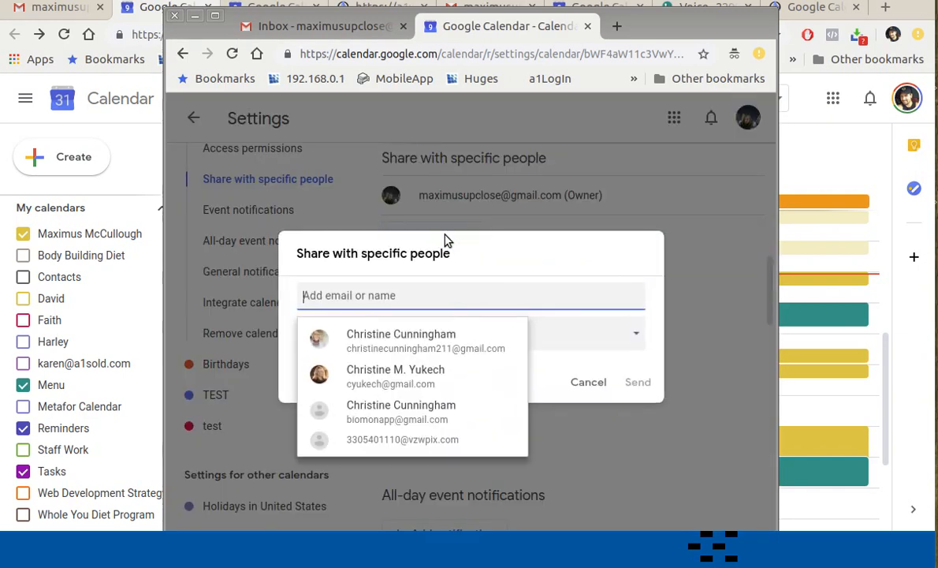
pyautogui.write('maximus')
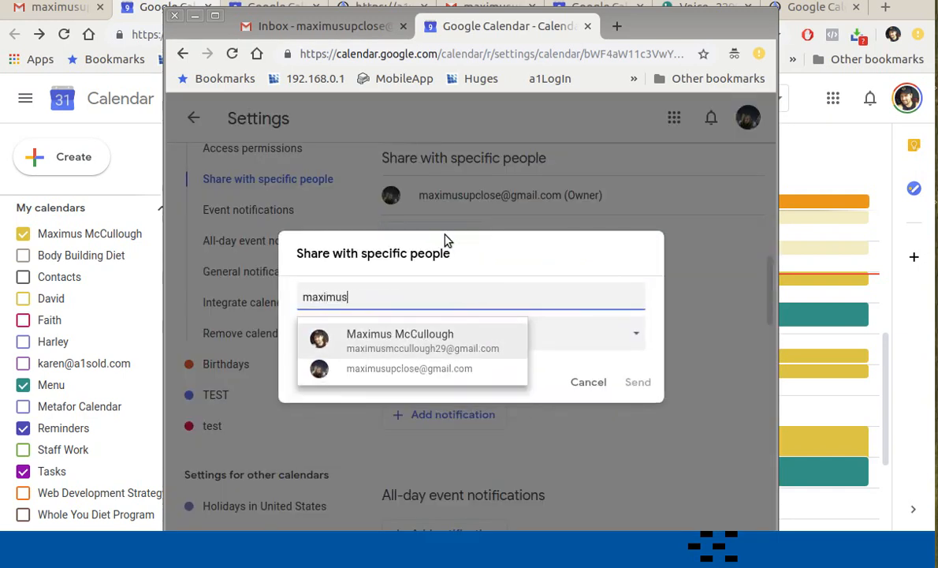
pyautogui.click(400, 340)
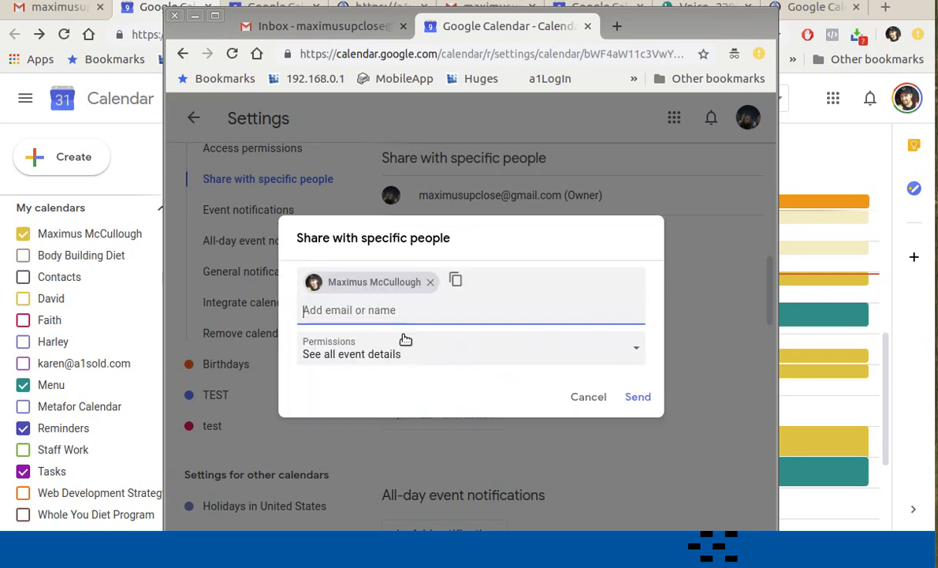
pyautogui.moveTo(435, 356)
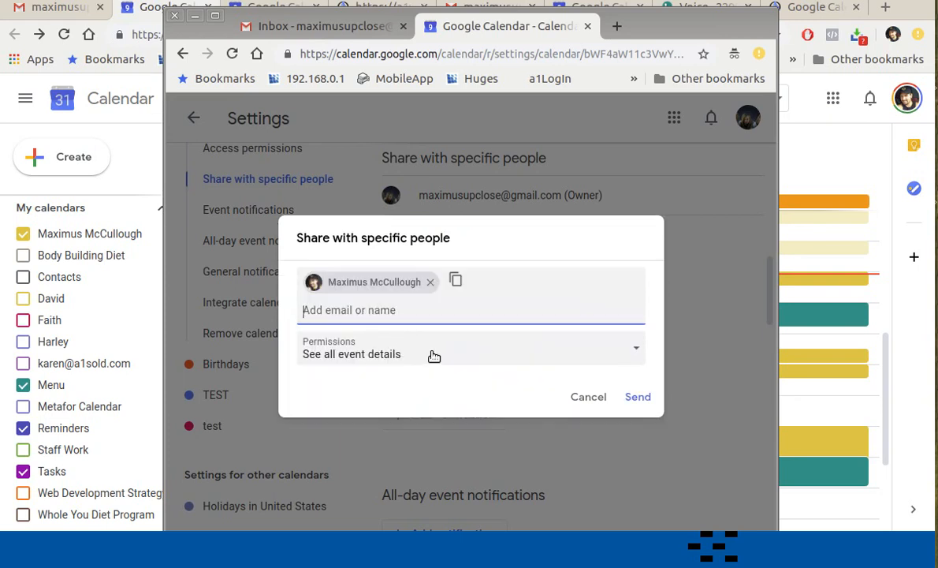
pyautogui.click(470, 353)
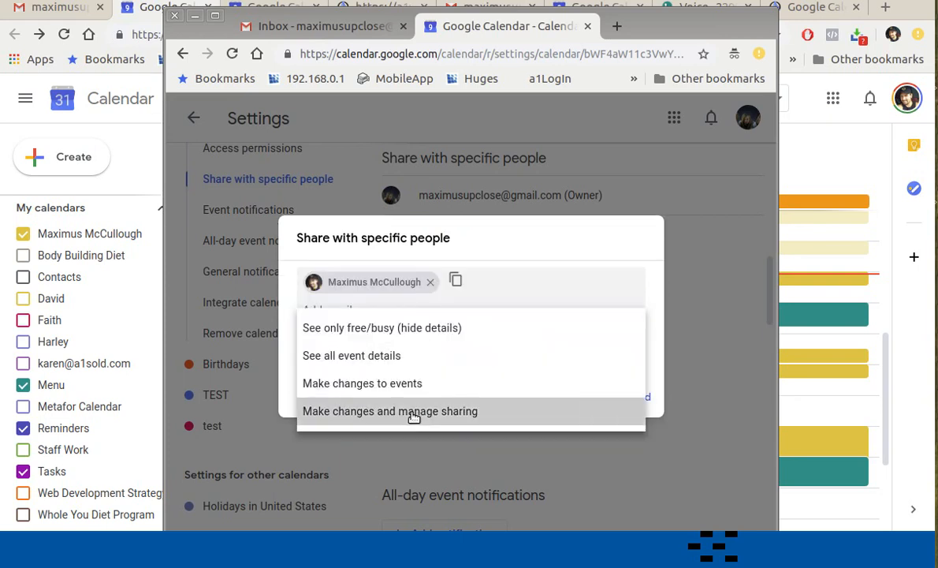
pyautogui.click(389, 409)
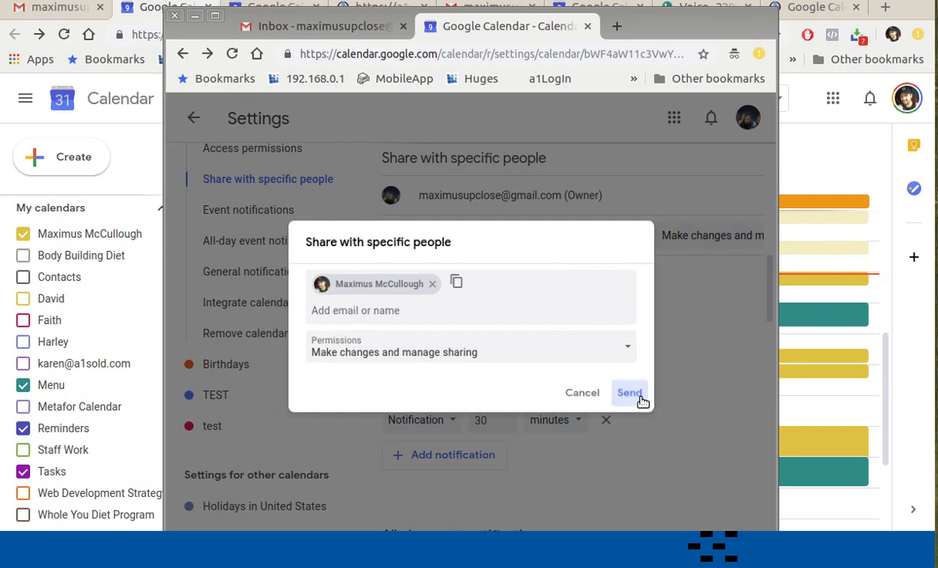
pyautogui.click(630, 393)
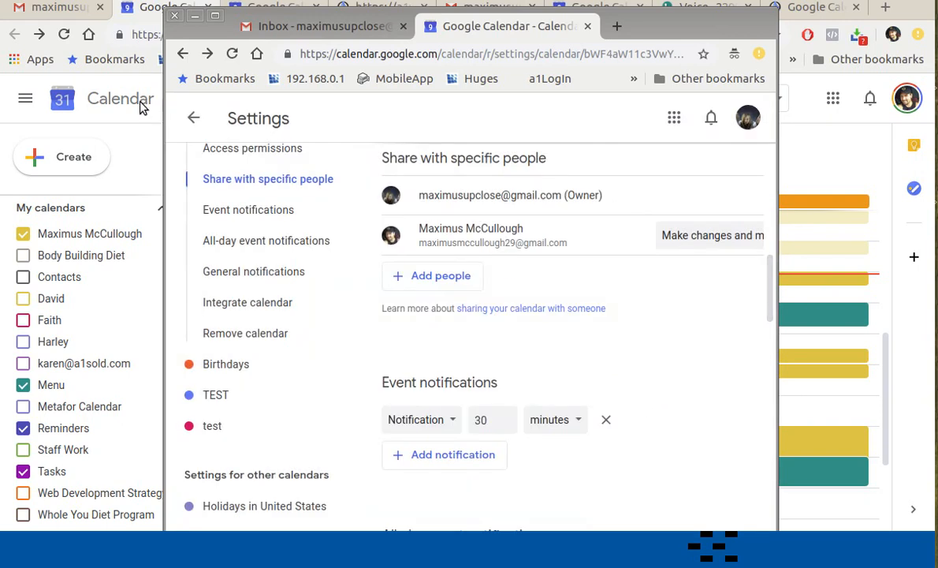
pyautogui.moveTo(670, 39)
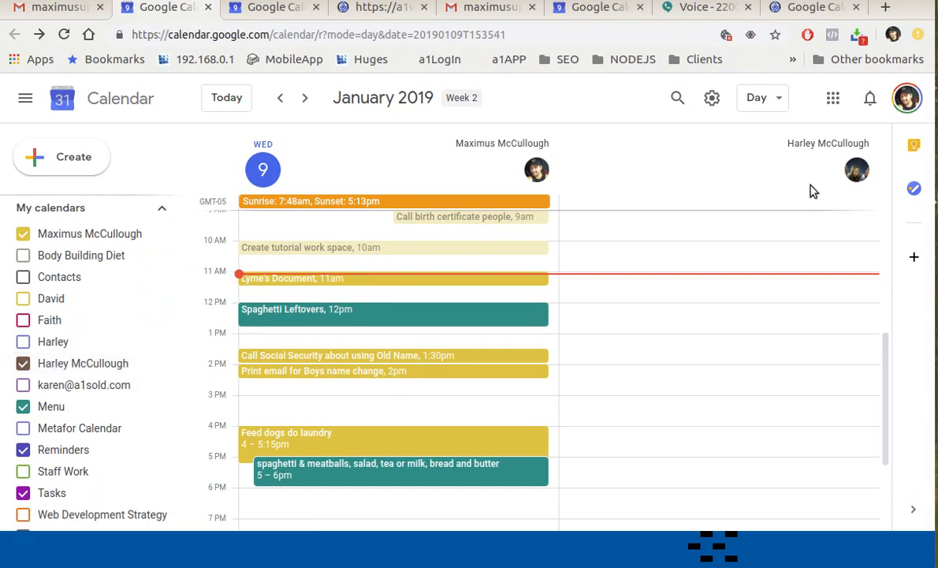
pyautogui.moveTo(703, 287)
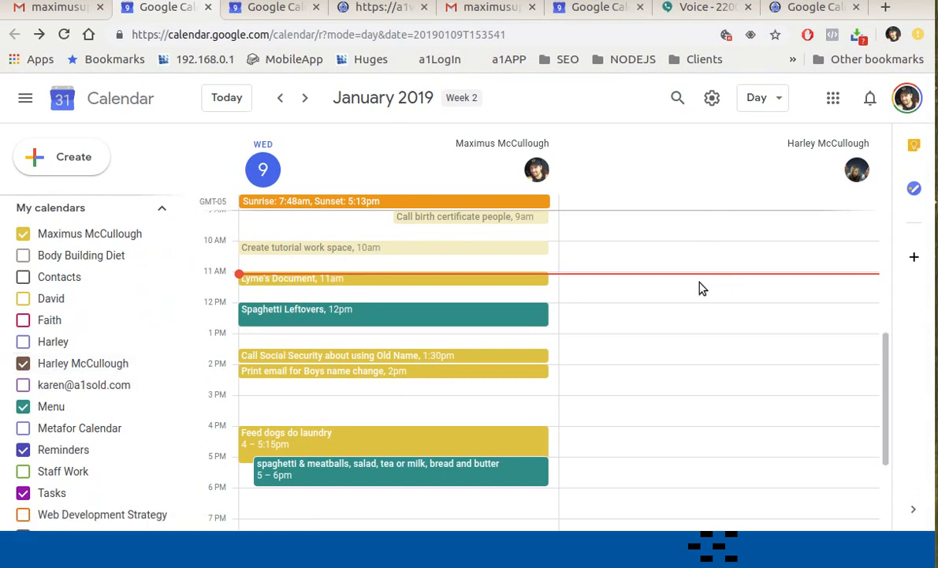
pyautogui.moveTo(372, 155)
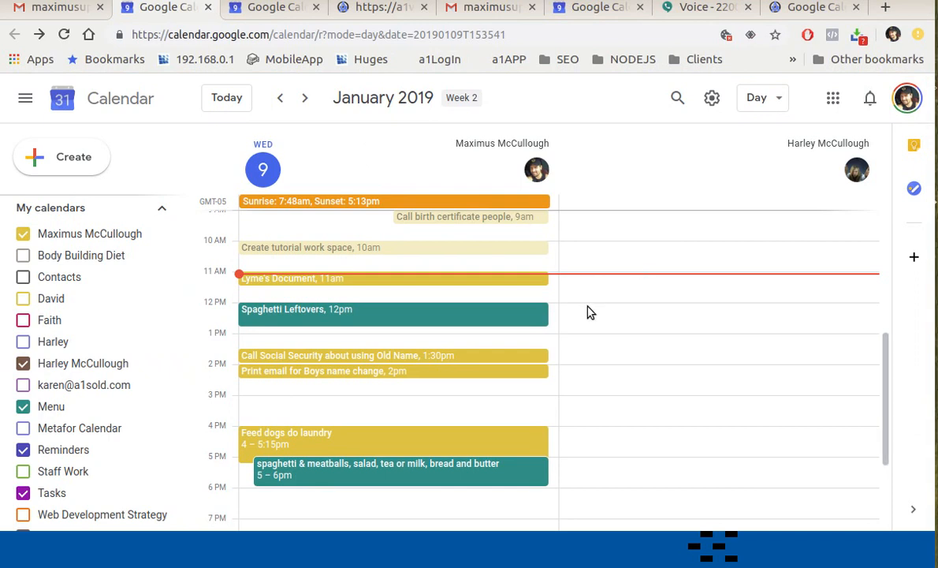
pyautogui.click(712, 295)
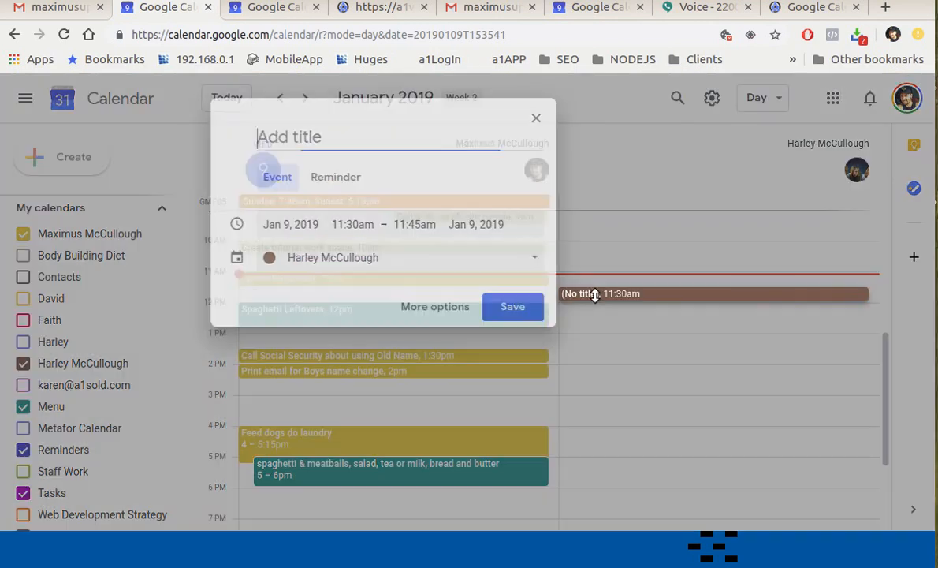
pyautogui.write('T')
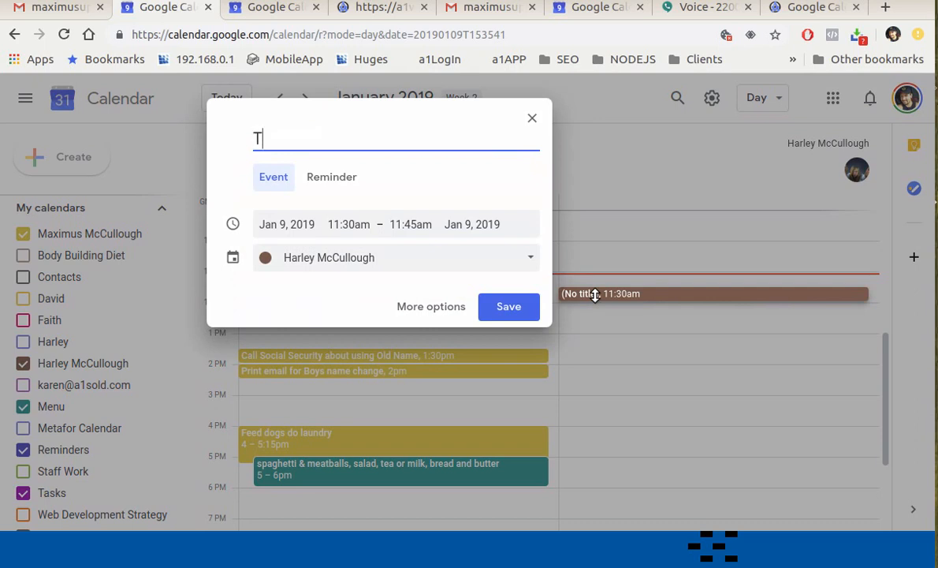
pyautogui.write('est')
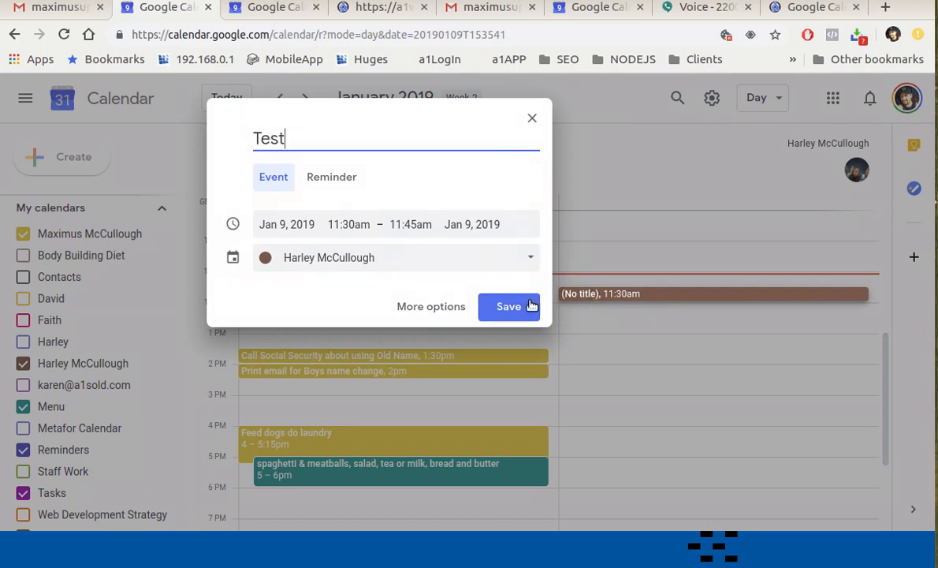
pyautogui.click(508, 306)
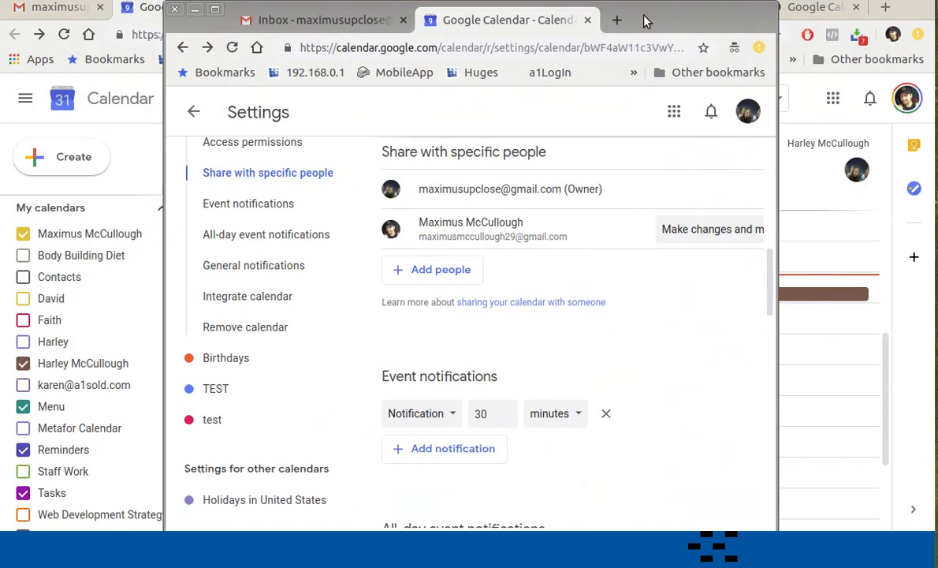
# - Return to the second account's week view and remove the Test event from Wednesday the 9th
pyautogui.click(183, 48)
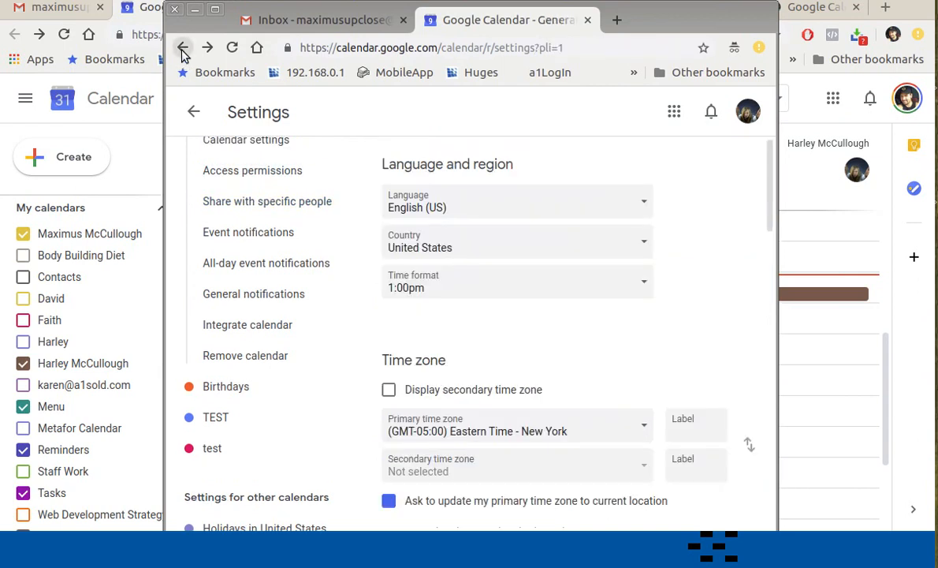
pyautogui.click(183, 47)
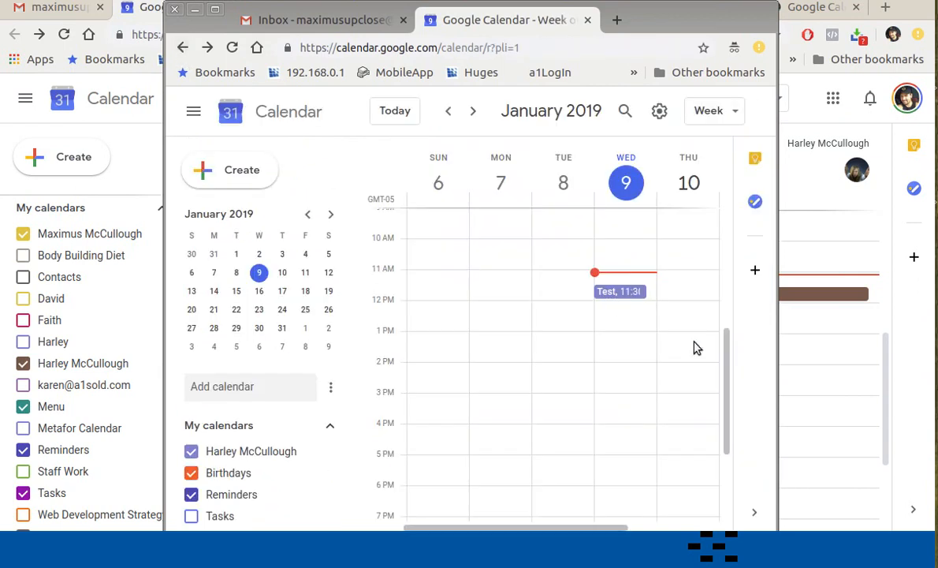
pyautogui.click(619, 290)
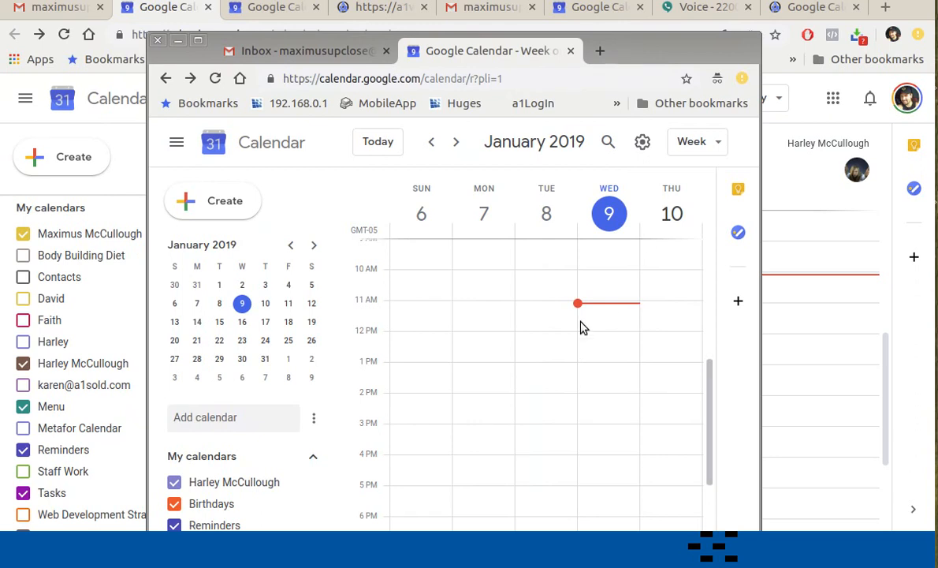
pyautogui.moveTo(559, 378)
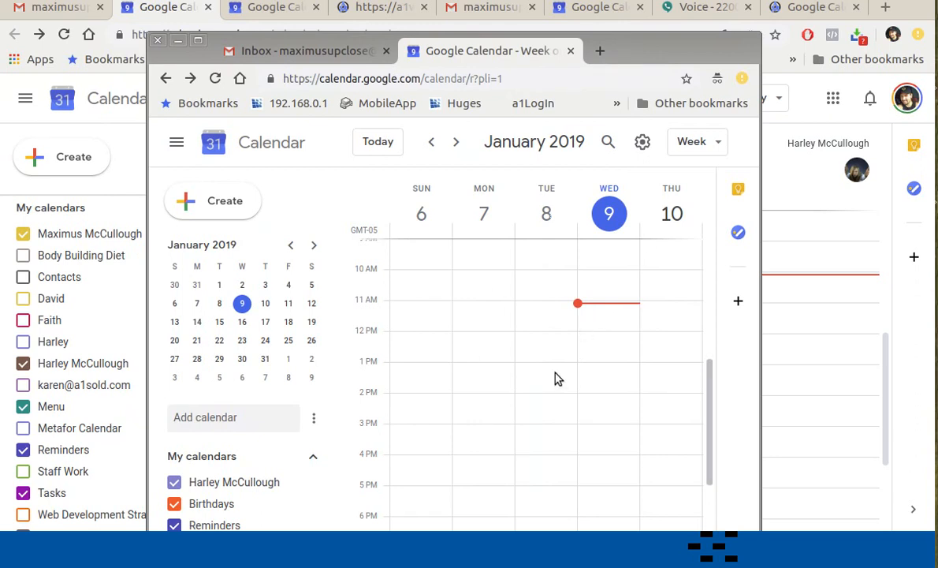
pyautogui.moveTo(607, 339)
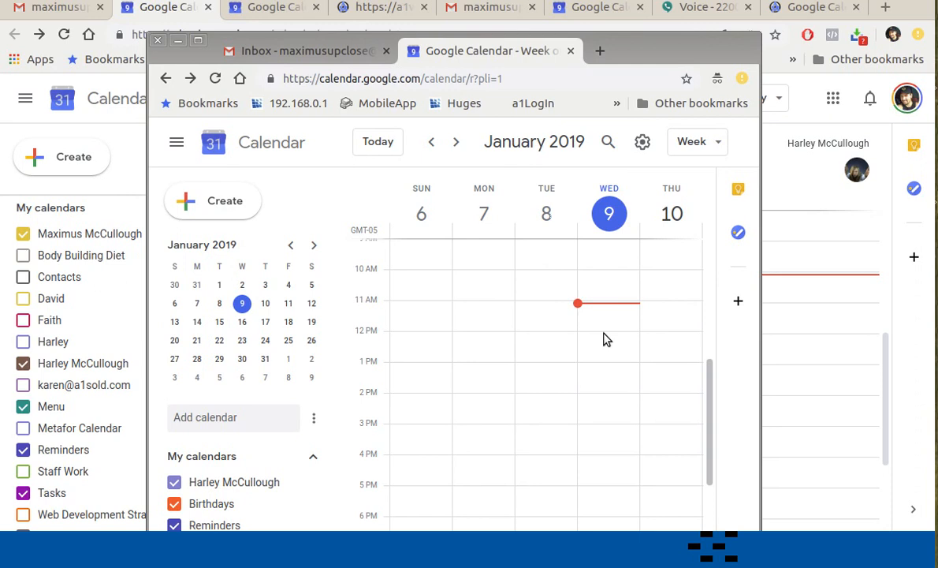
pyautogui.moveTo(629, 120)
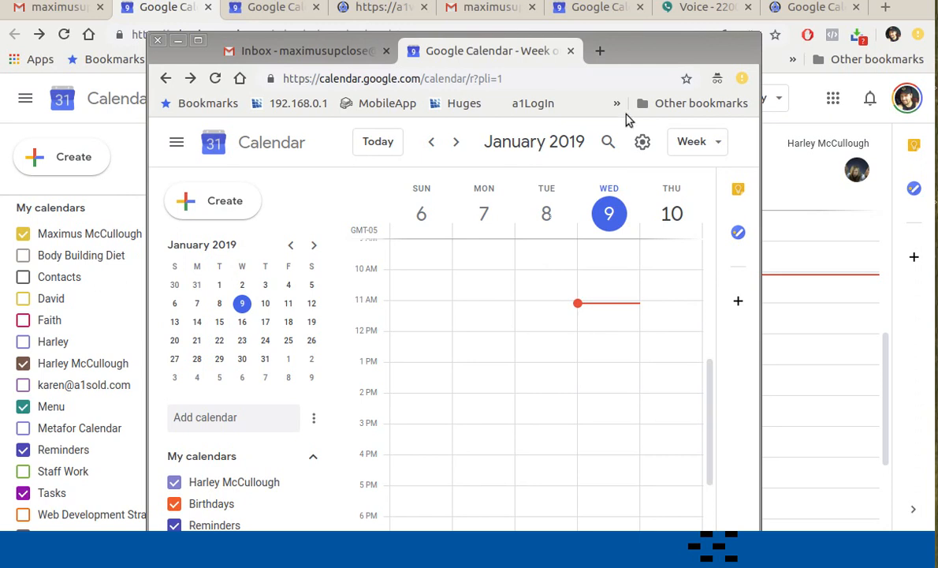
pyautogui.moveTo(644, 142)
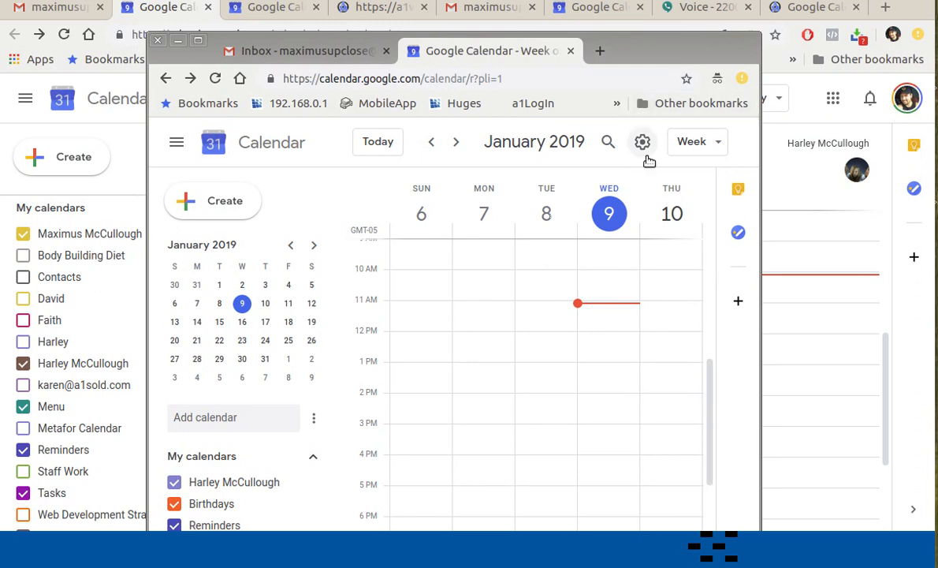
# - Remove Maximus McCullough from the sharing list so only the owner remains
pyautogui.click(643, 142)
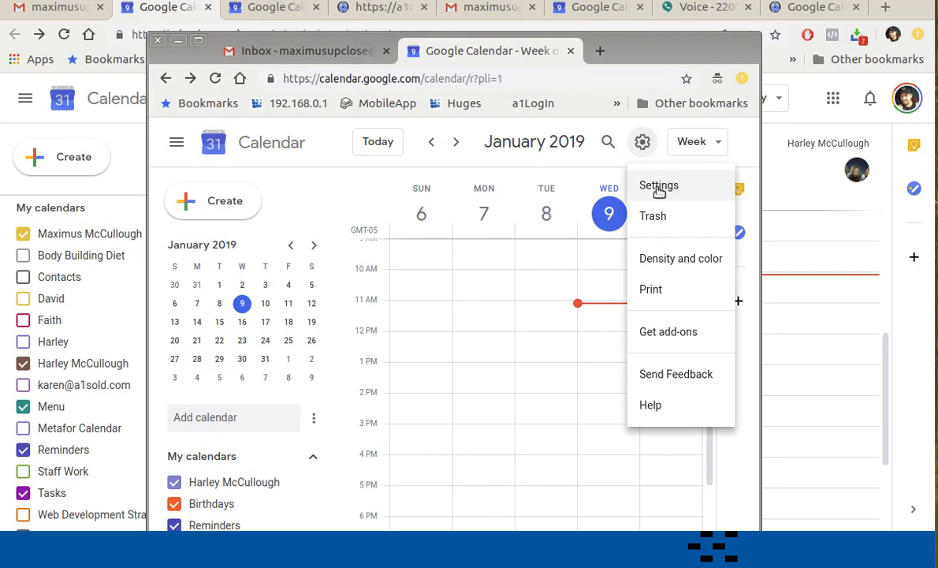
pyautogui.click(657, 184)
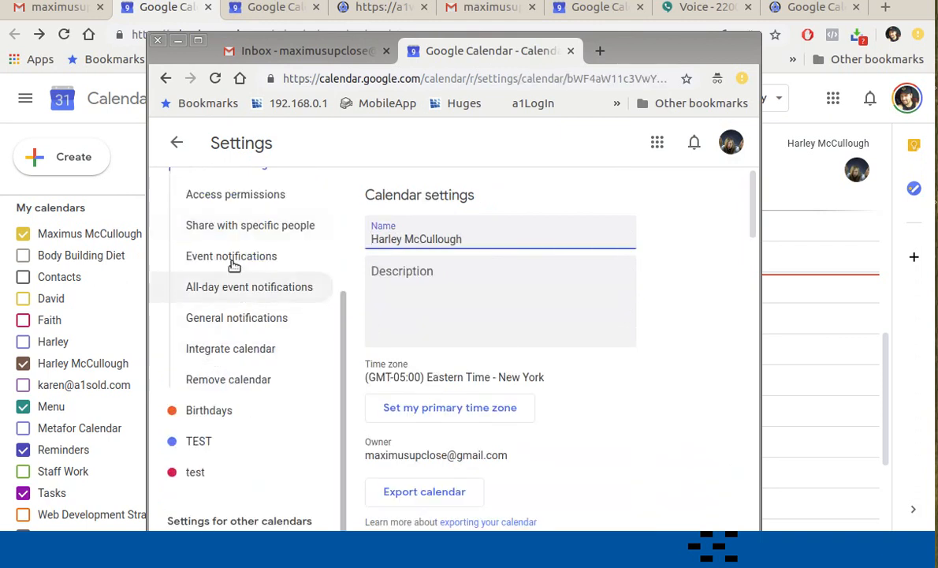
pyautogui.click(249, 224)
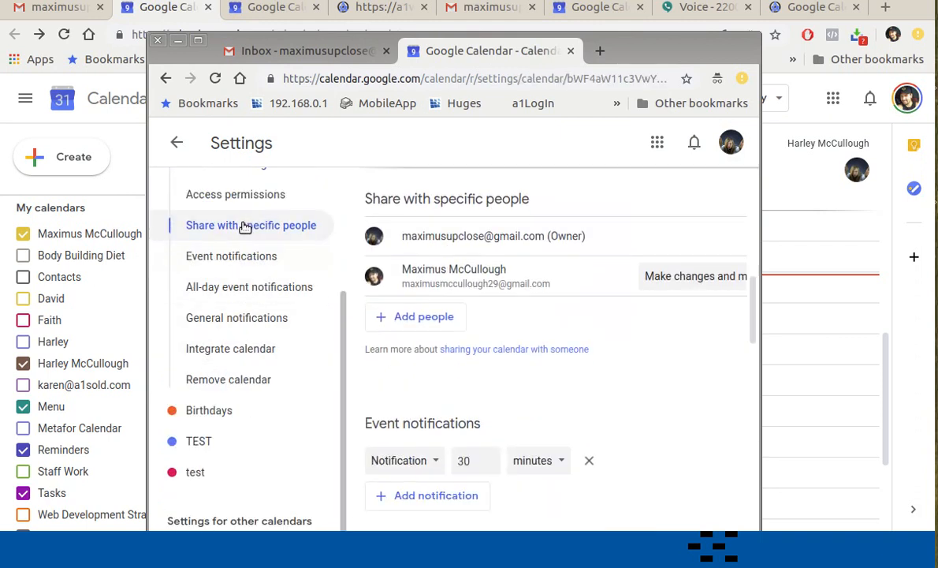
pyautogui.scroll(-3)
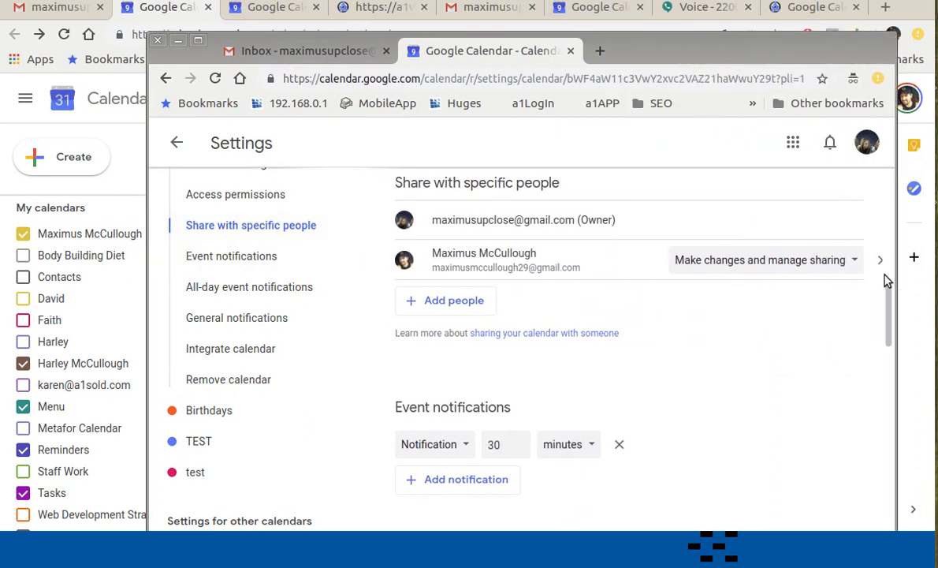
pyautogui.moveTo(880, 260)
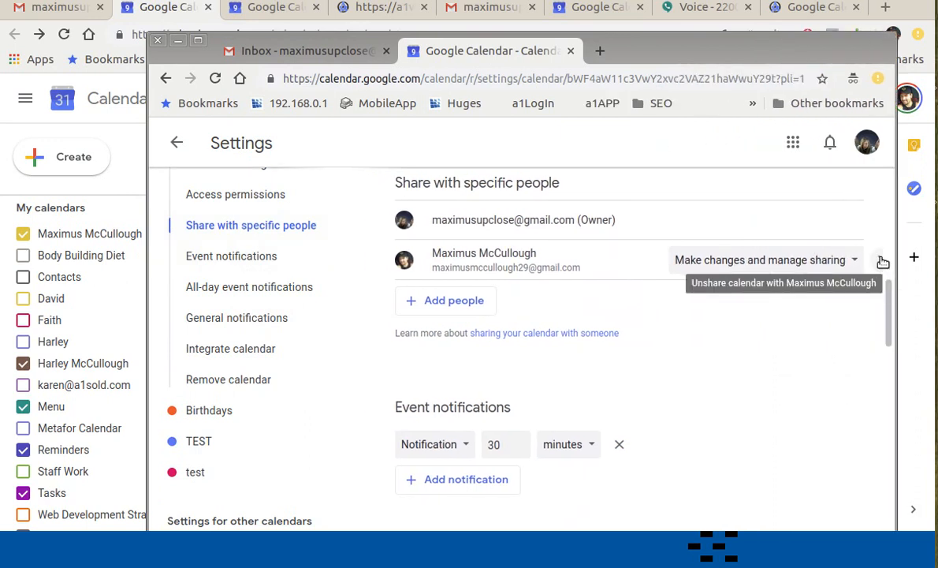
pyautogui.click(883, 260)
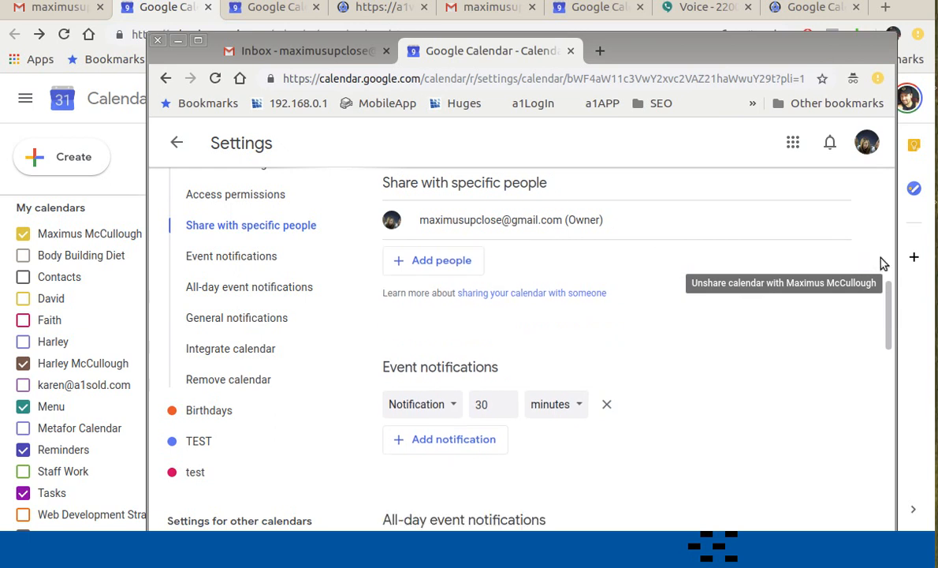
pyautogui.moveTo(654, 65)
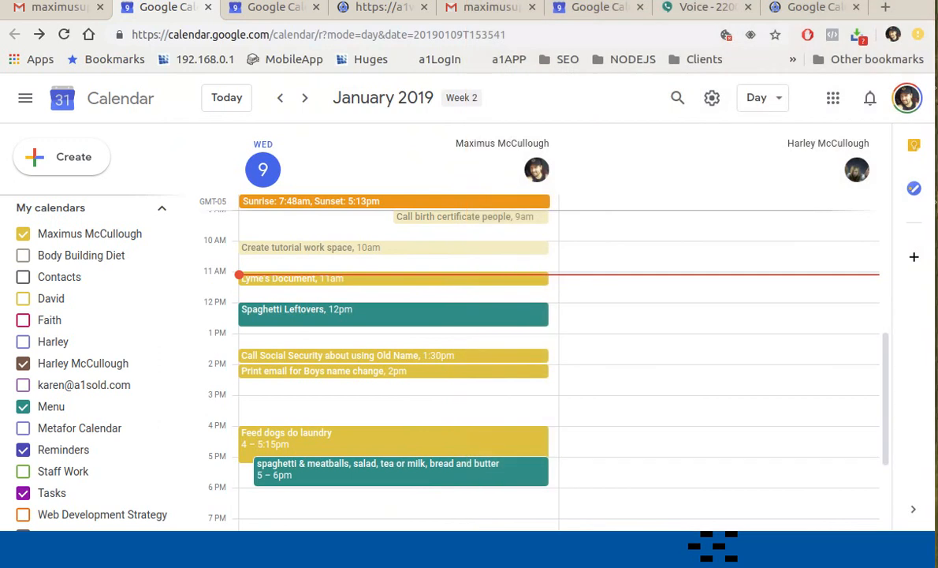
pyautogui.moveTo(429, 303)
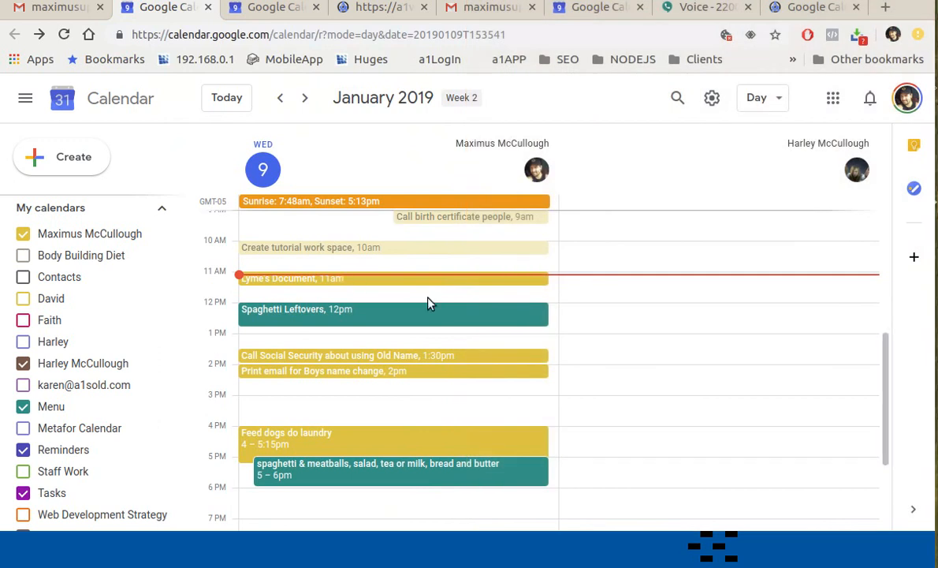